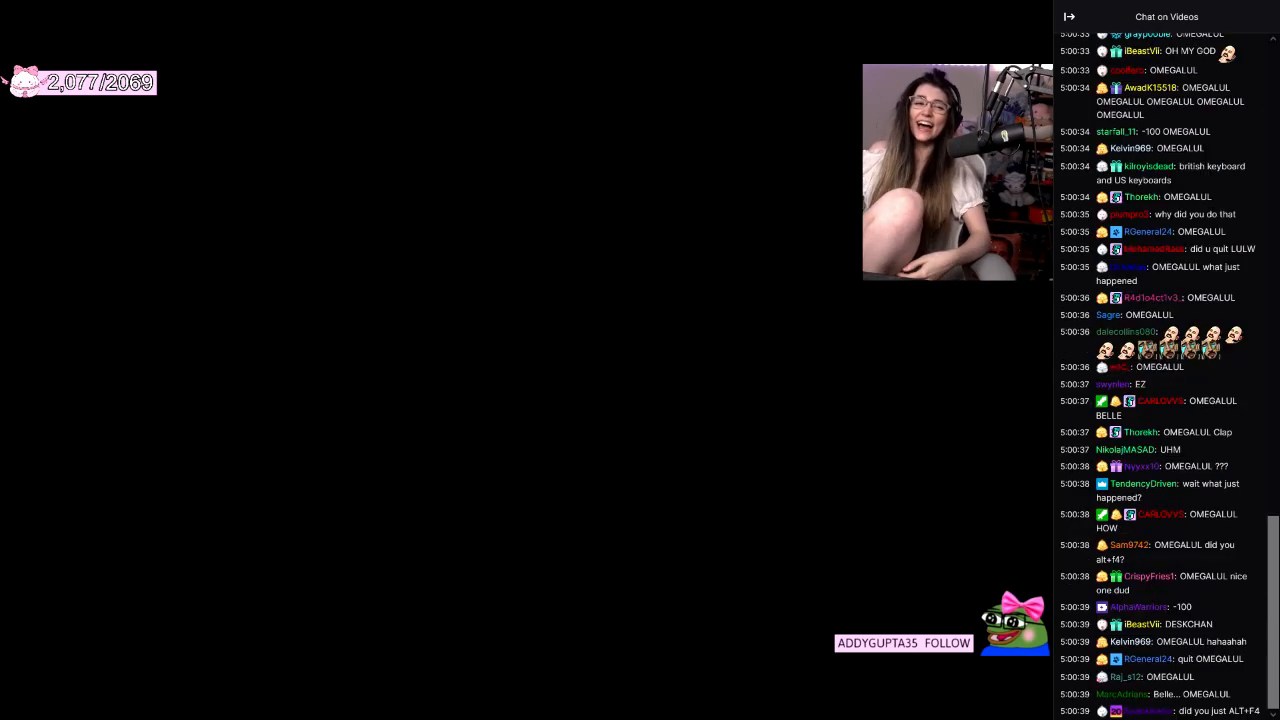
# Start a new BCSO incident report from the MDW Incidents page.
pyautogui.scroll(-3)
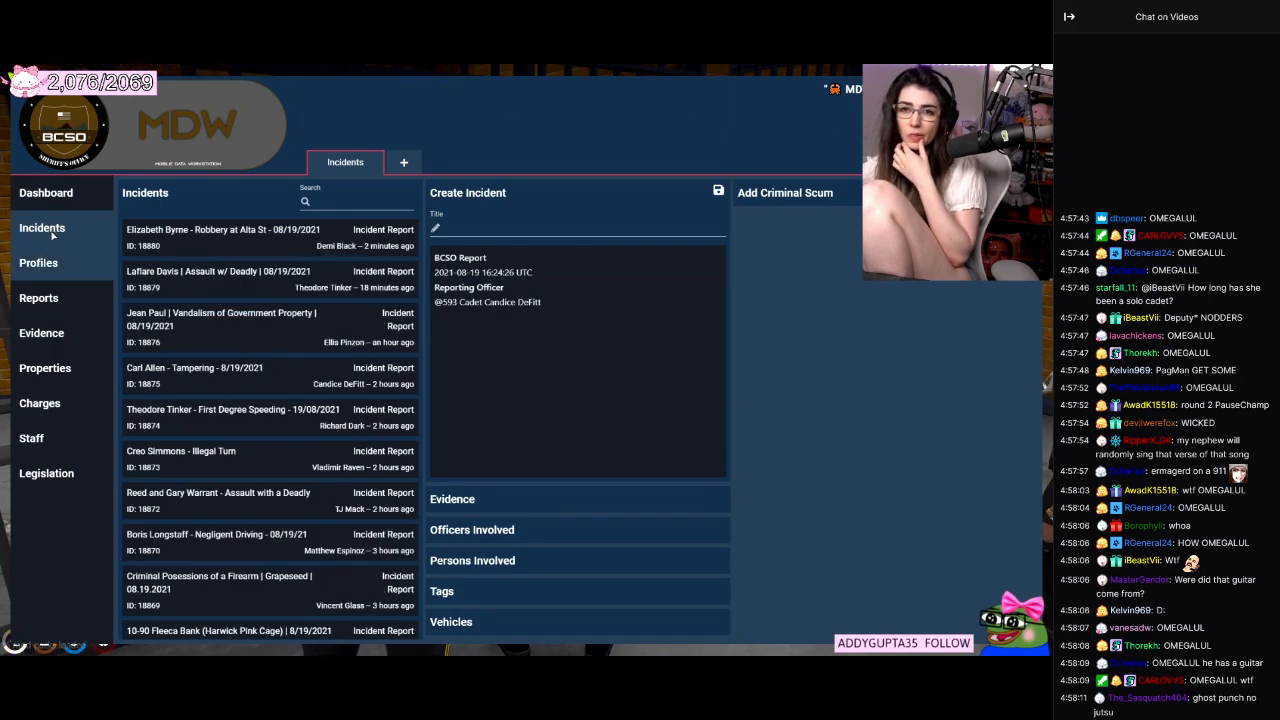
# Fill in the Alta St robbery report with Elizabeth Byrne as criminal and seized-firearm evidence.
pyautogui.click(36, 262)
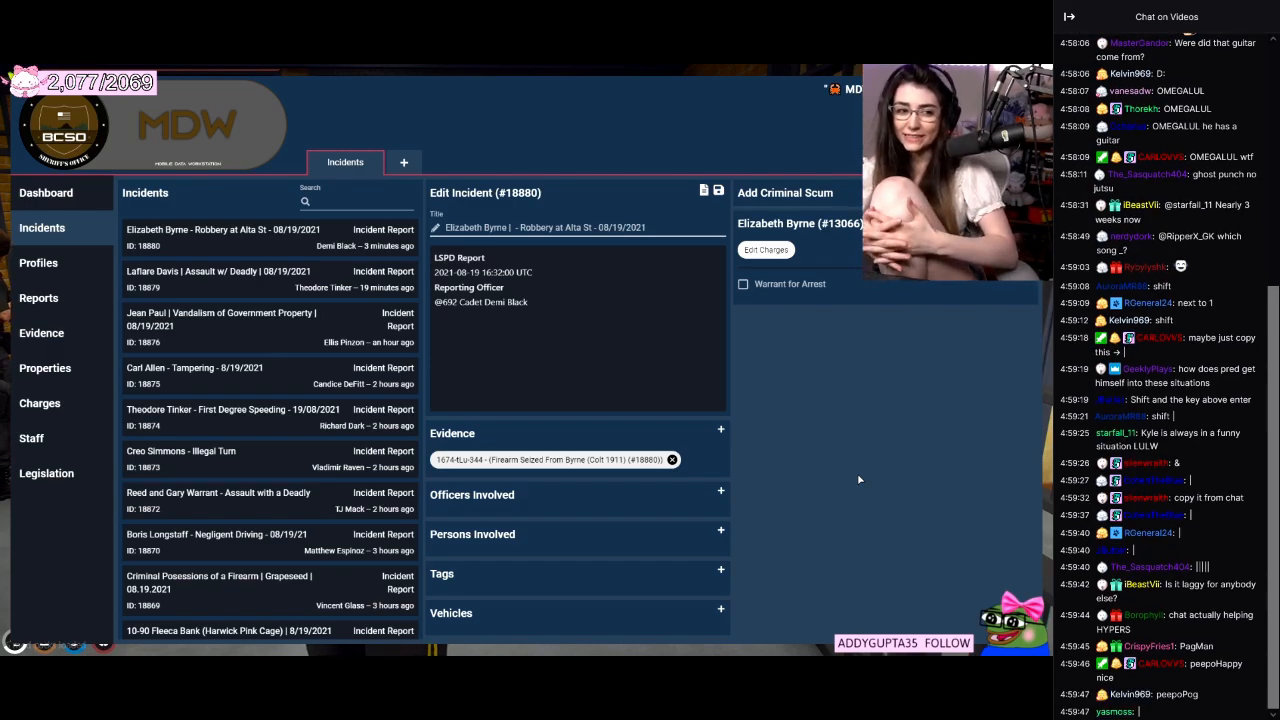
# Append the second suspect's name to the robbery incident title and save before the game closes.
pyautogui.scroll(-3)
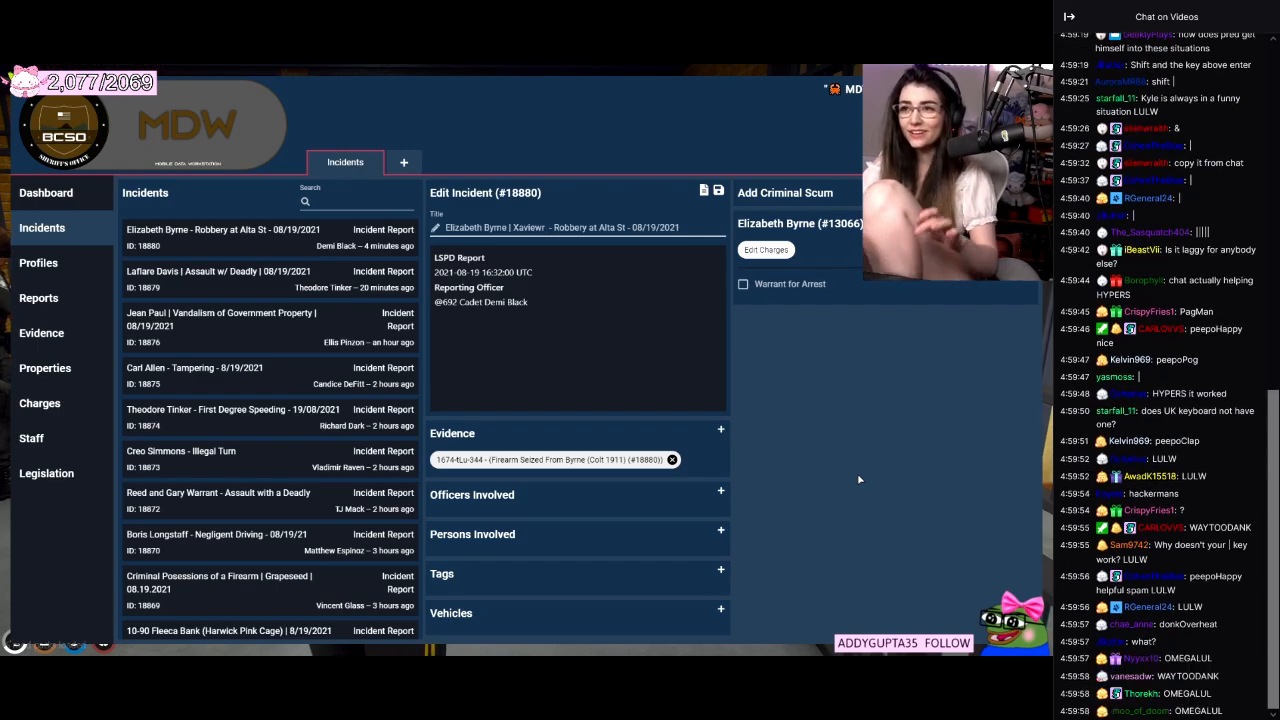
pyautogui.scroll(-3)
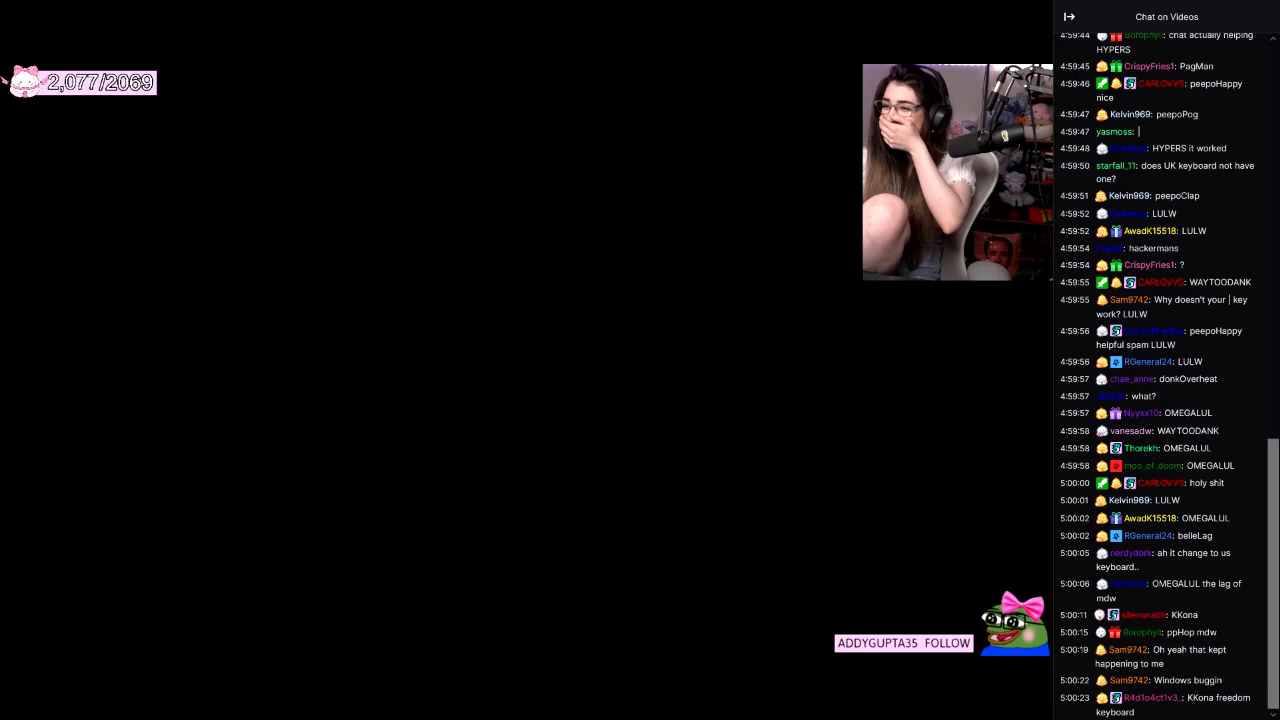
# Relaunch FiveM from the desktop and wait for its main menu.
pyautogui.scroll(-3)
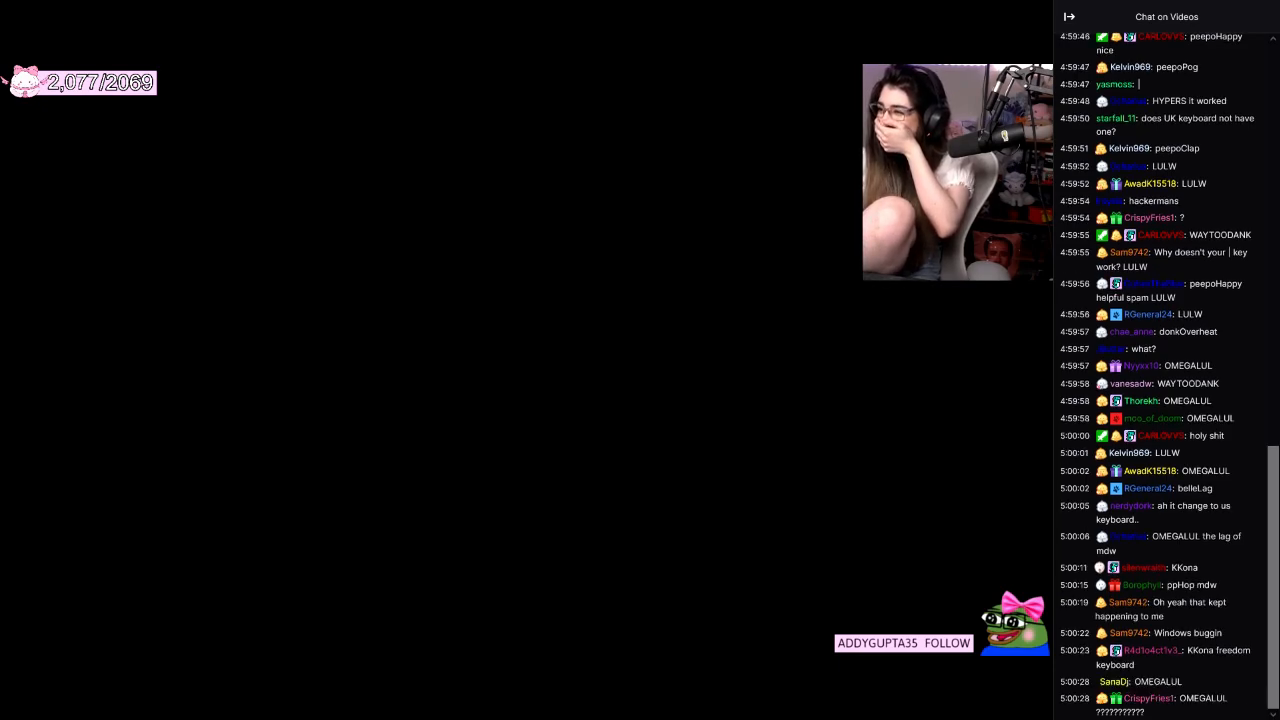
pyautogui.scroll(-3)
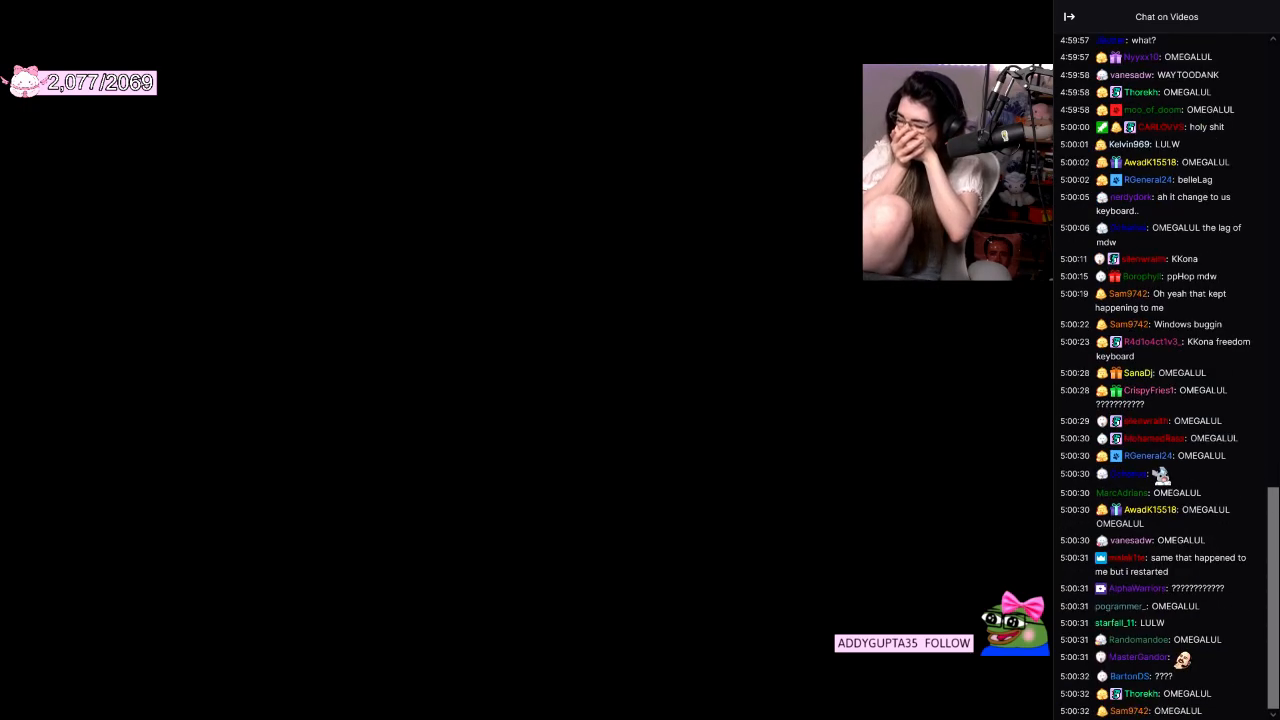
pyautogui.scroll(-3)
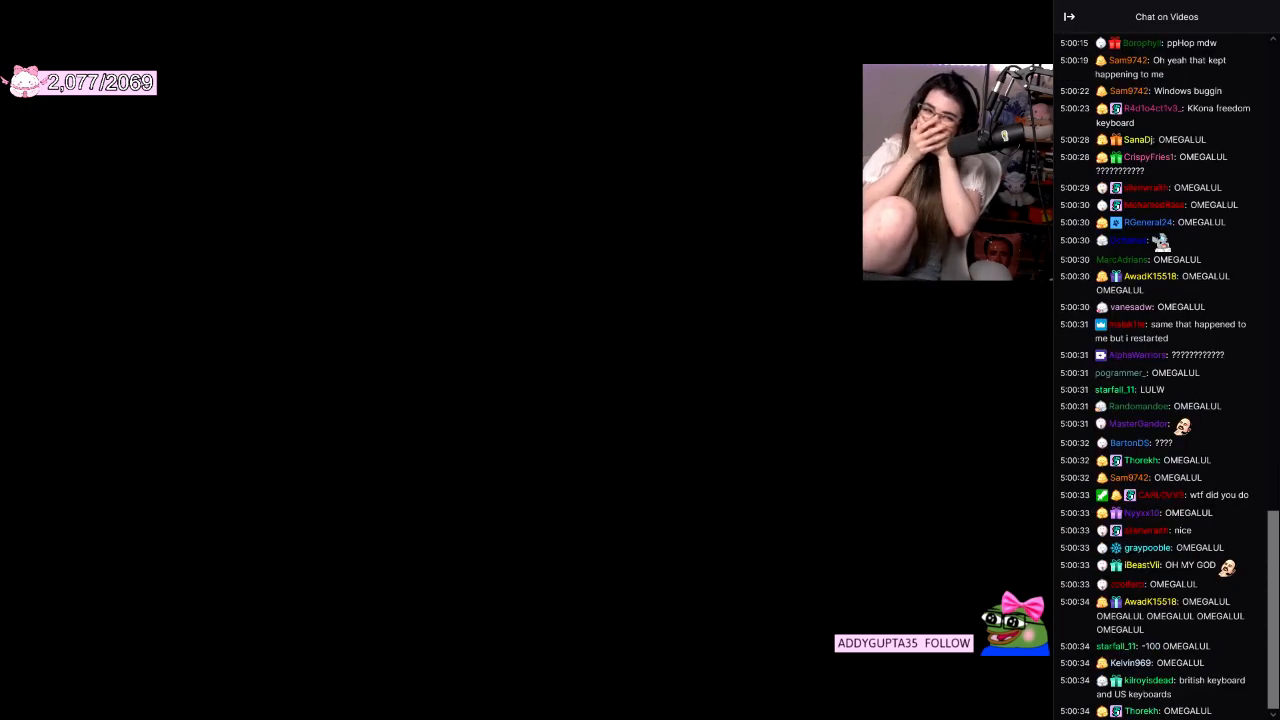
pyautogui.scroll(-3)
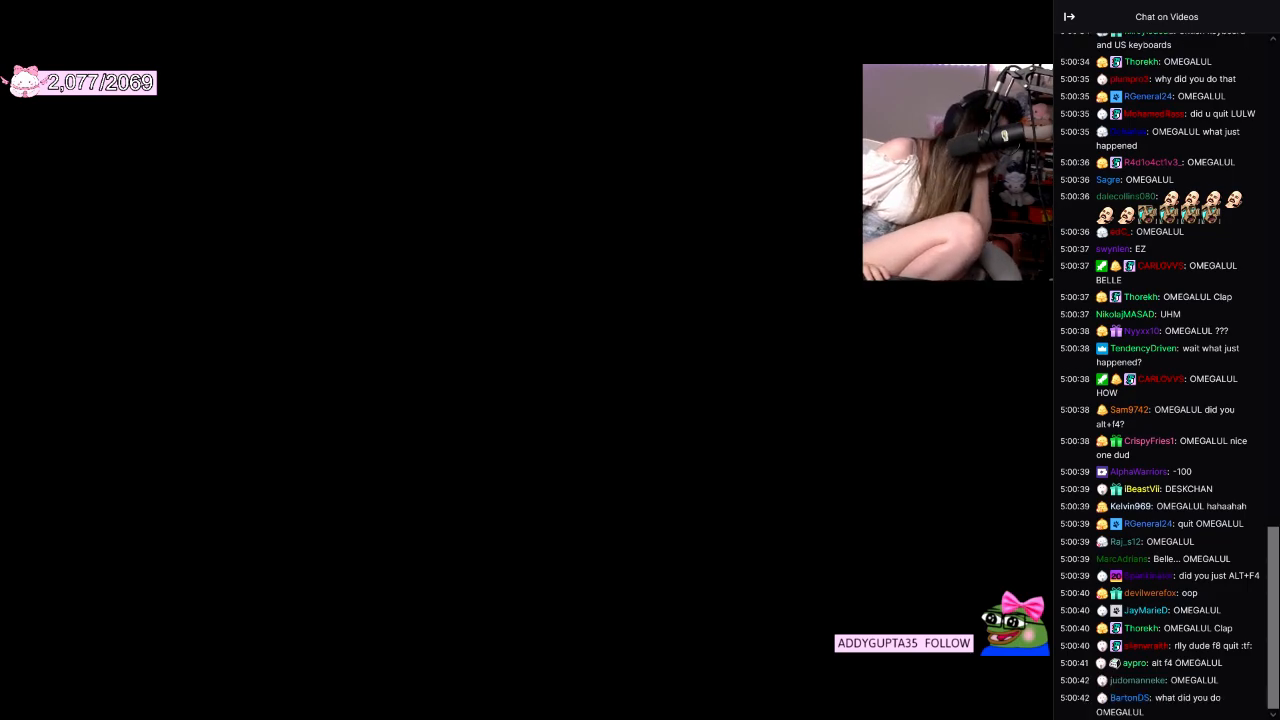
pyautogui.scroll(-3)
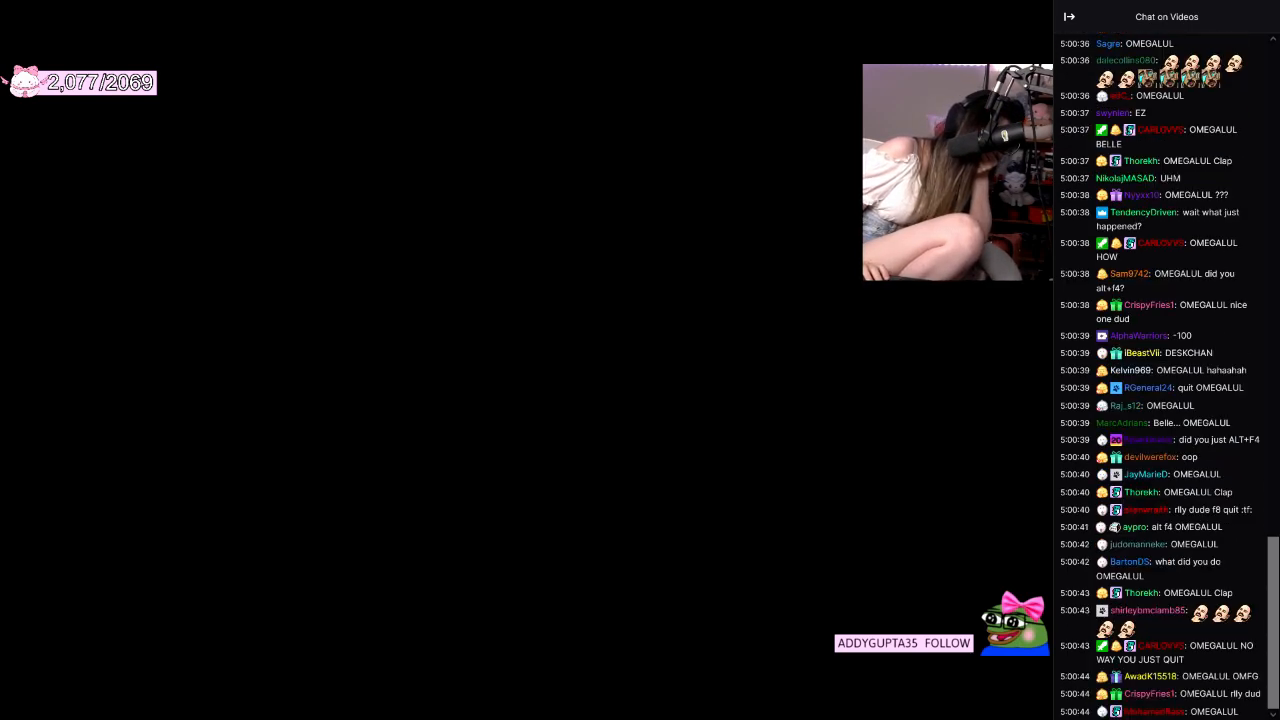
pyautogui.scroll(-3)
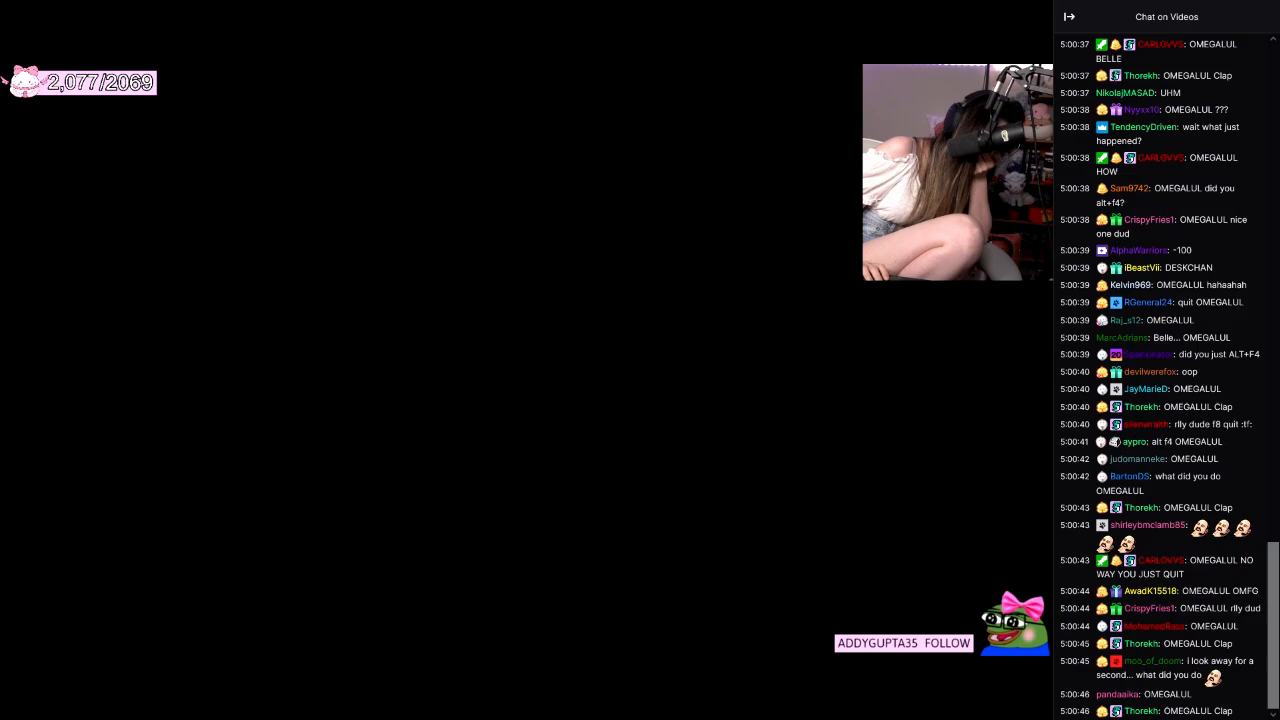
pyautogui.scroll(-3)
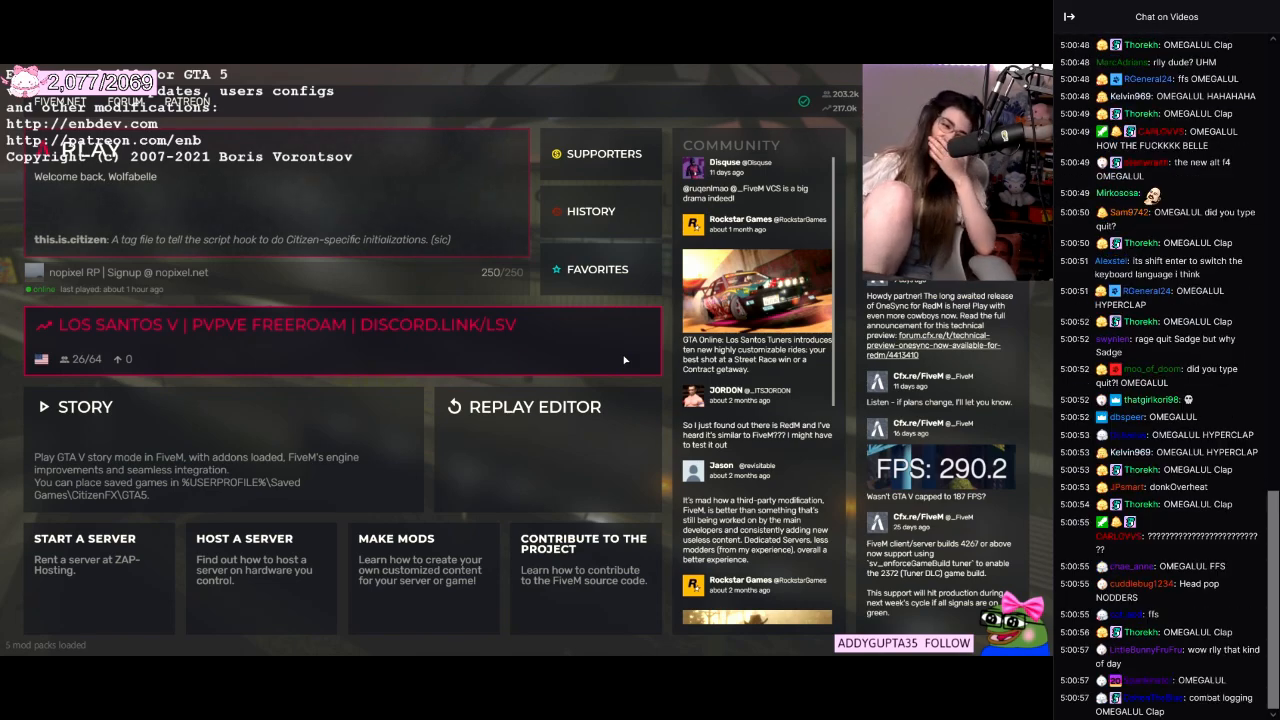
# Connect to the NoPixel RP server and enter its queue.
pyautogui.click(330, 340)
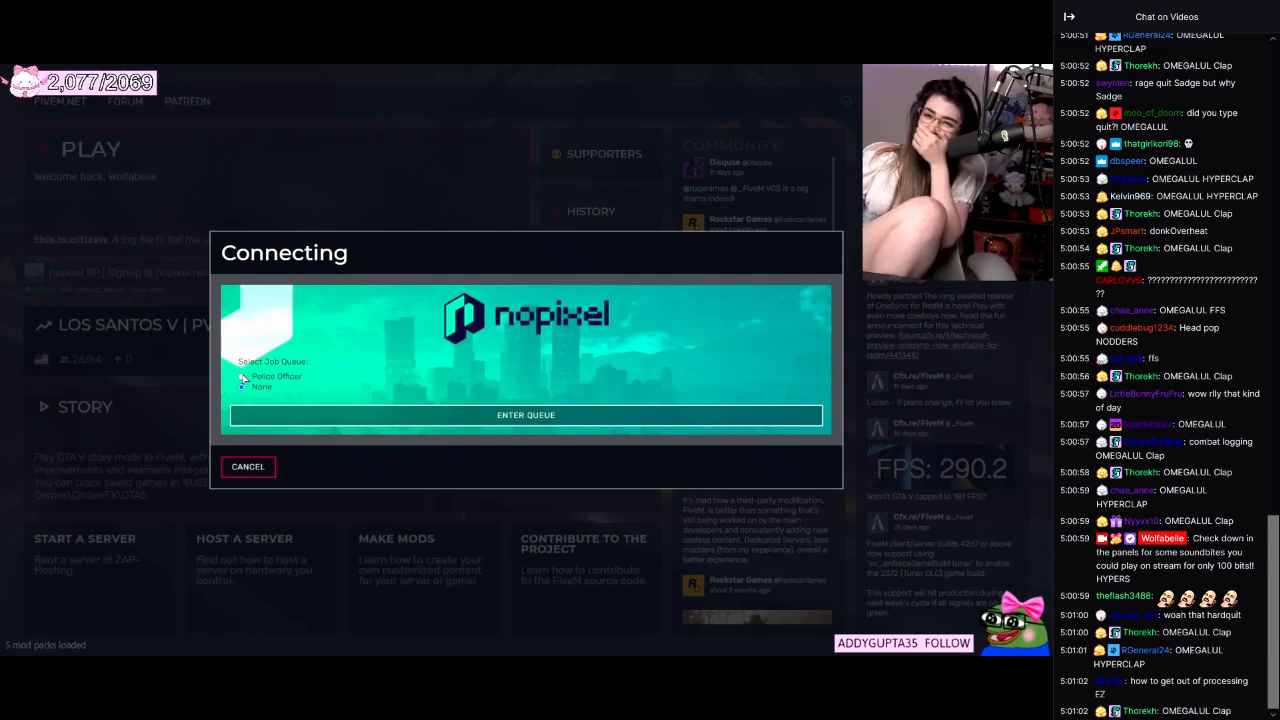
pyautogui.click(524, 414)
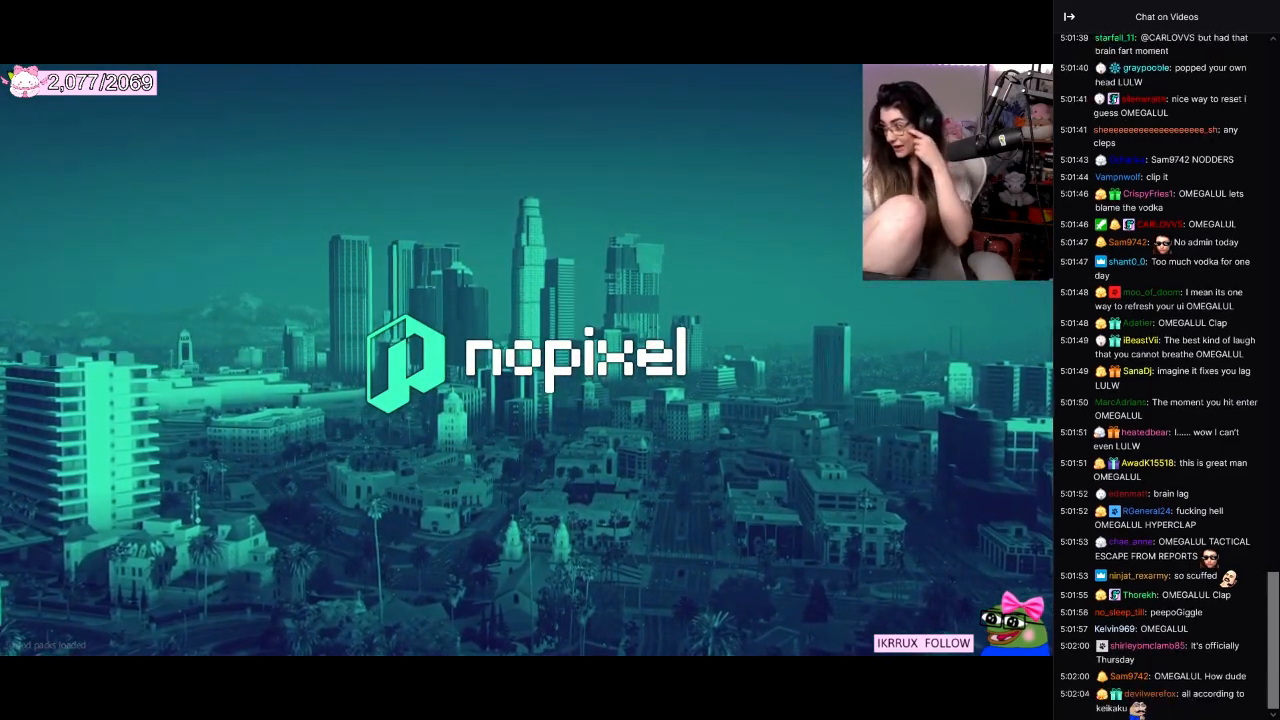
# Select the sheriff character to spawn into the city after loading finishes.
pyautogui.scroll(-3)
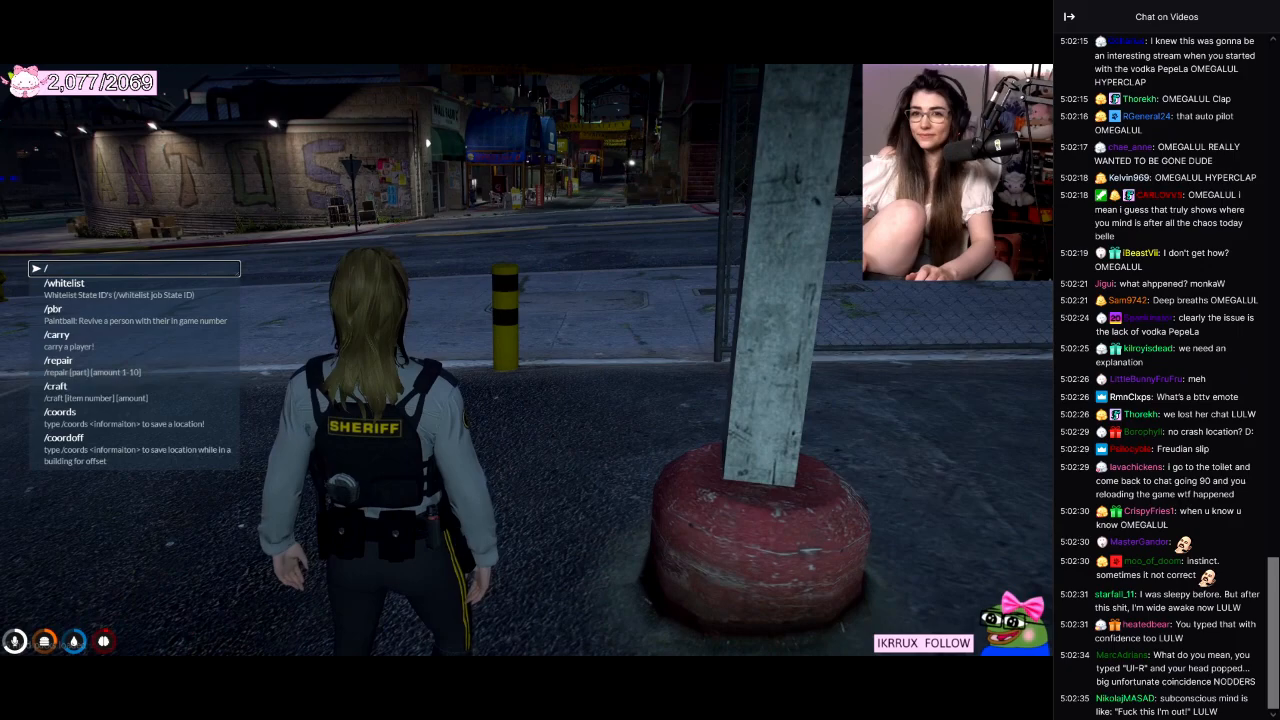
# Enter the /dutyon chat command to go on duty as sheriff.
pyautogui.write('dutyon')
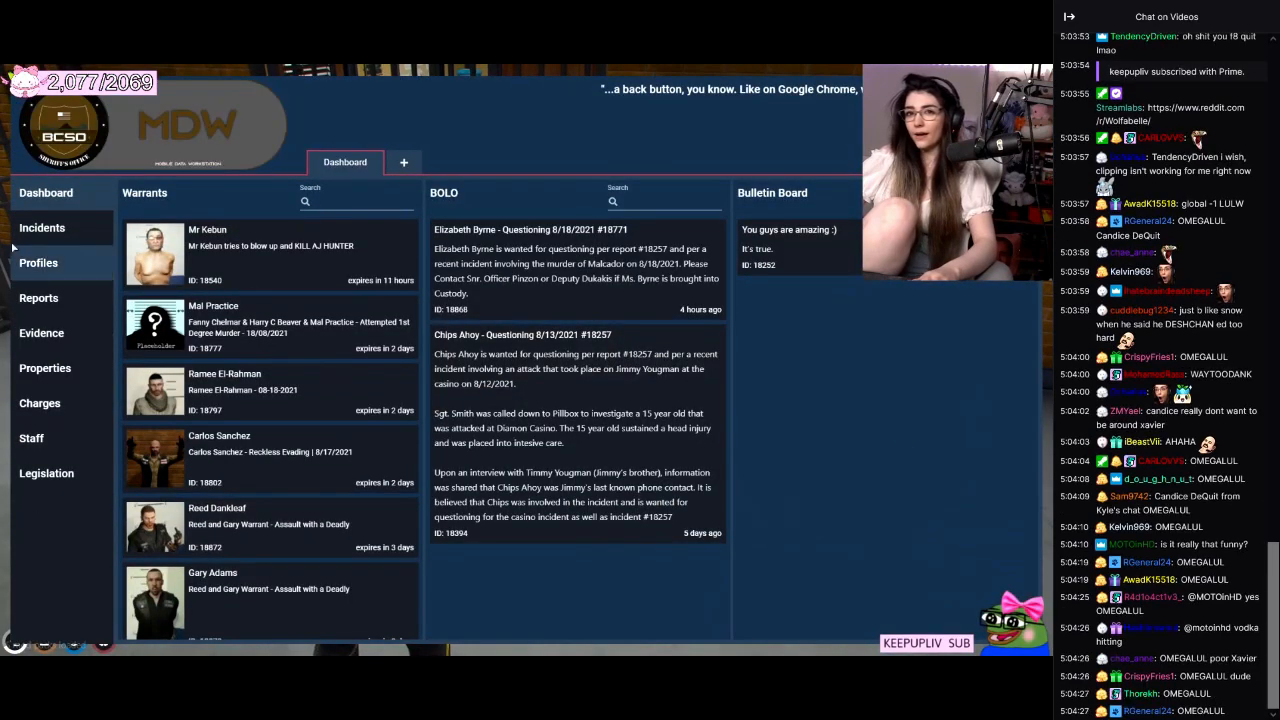
pyautogui.click(42, 228)
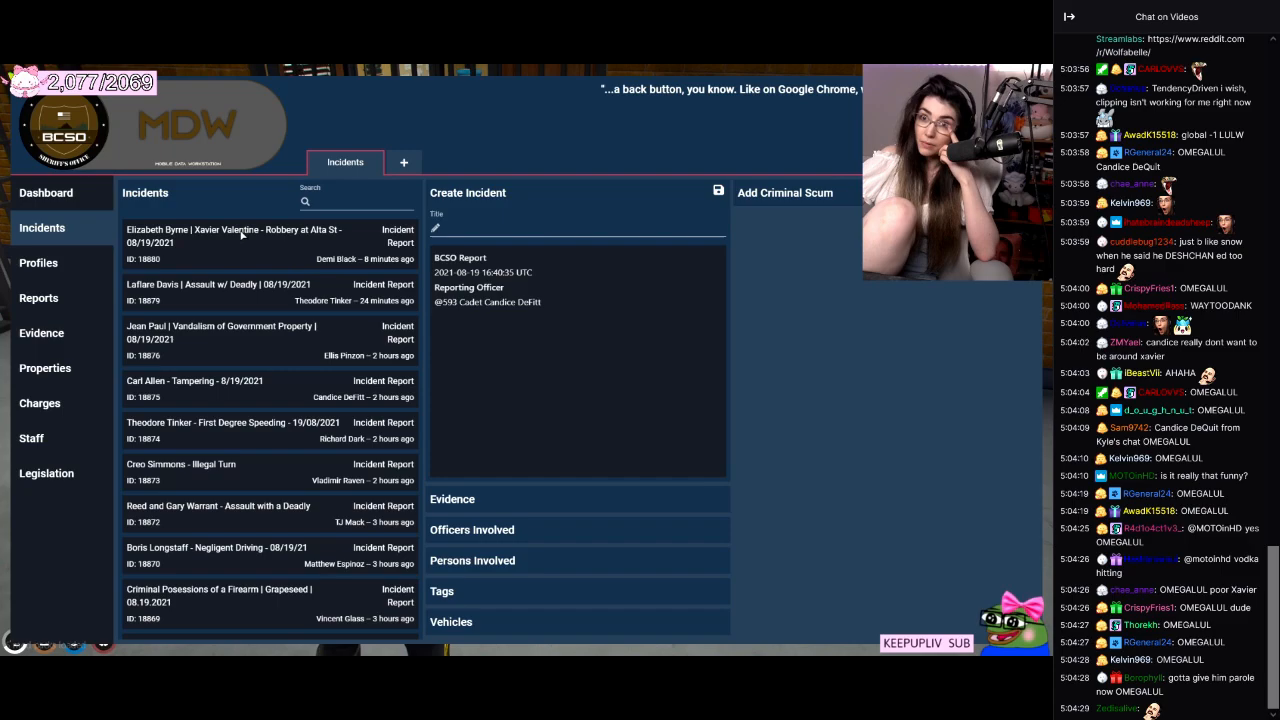
pyautogui.click(238, 236)
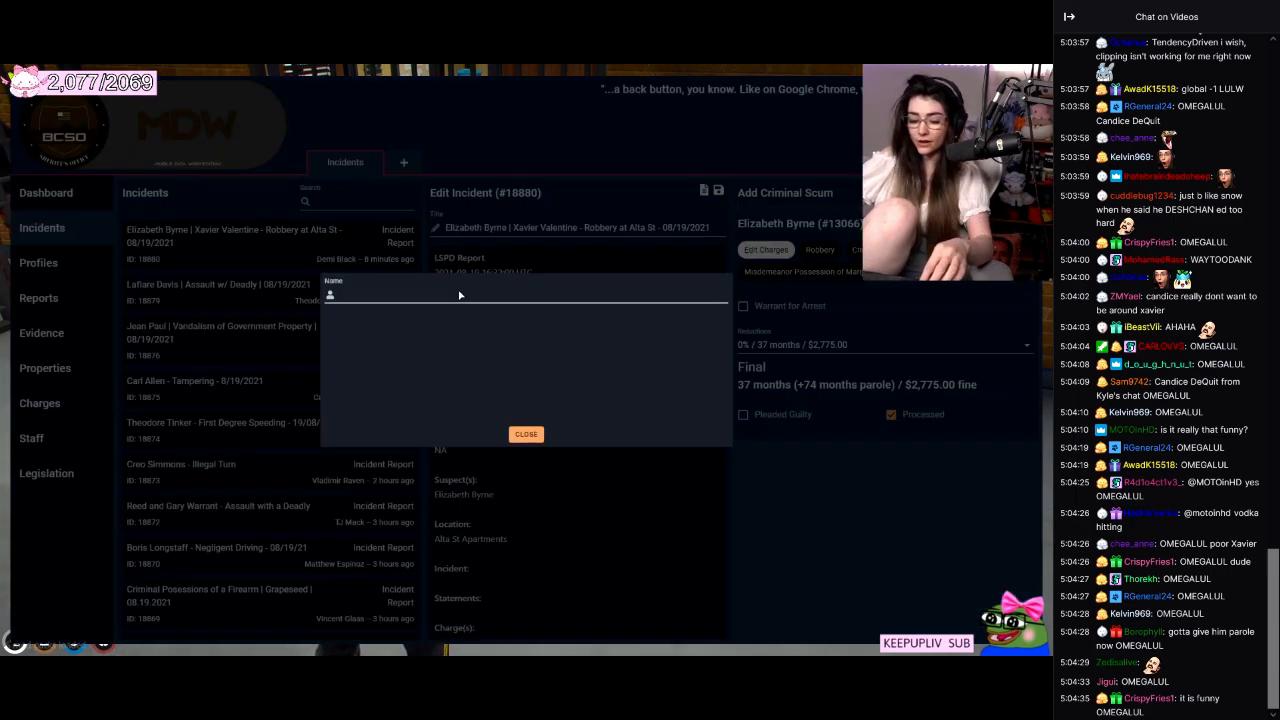
pyautogui.write('xav')
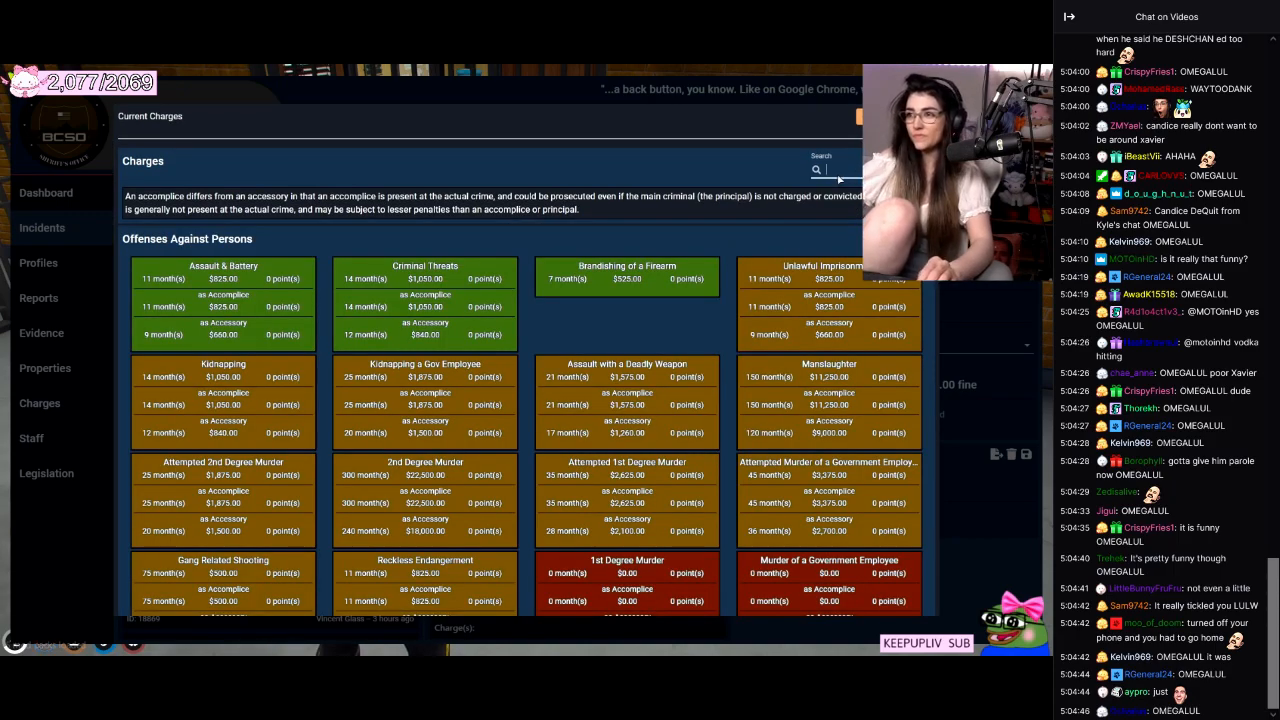
# Add Criminal Possession of a Firearm [Class 1] via 'class' search, then filter charges by 'posse'.
pyautogui.write('class')
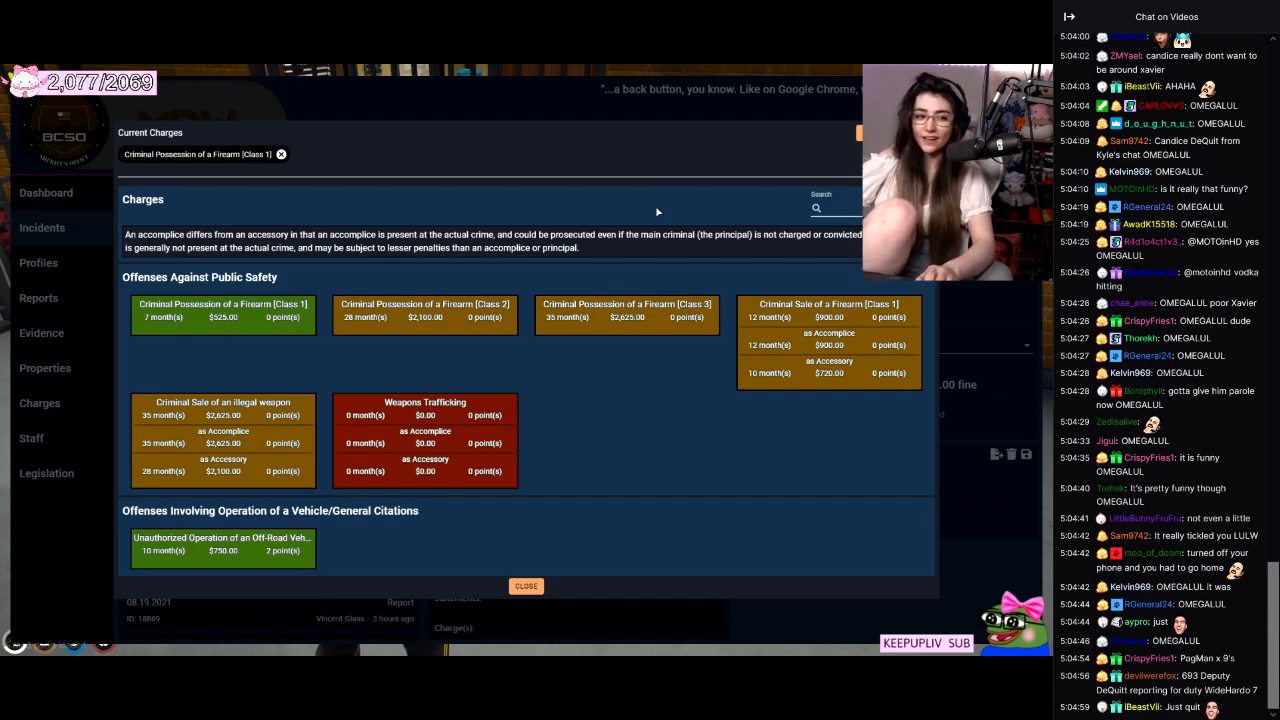
pyautogui.write('rolls')
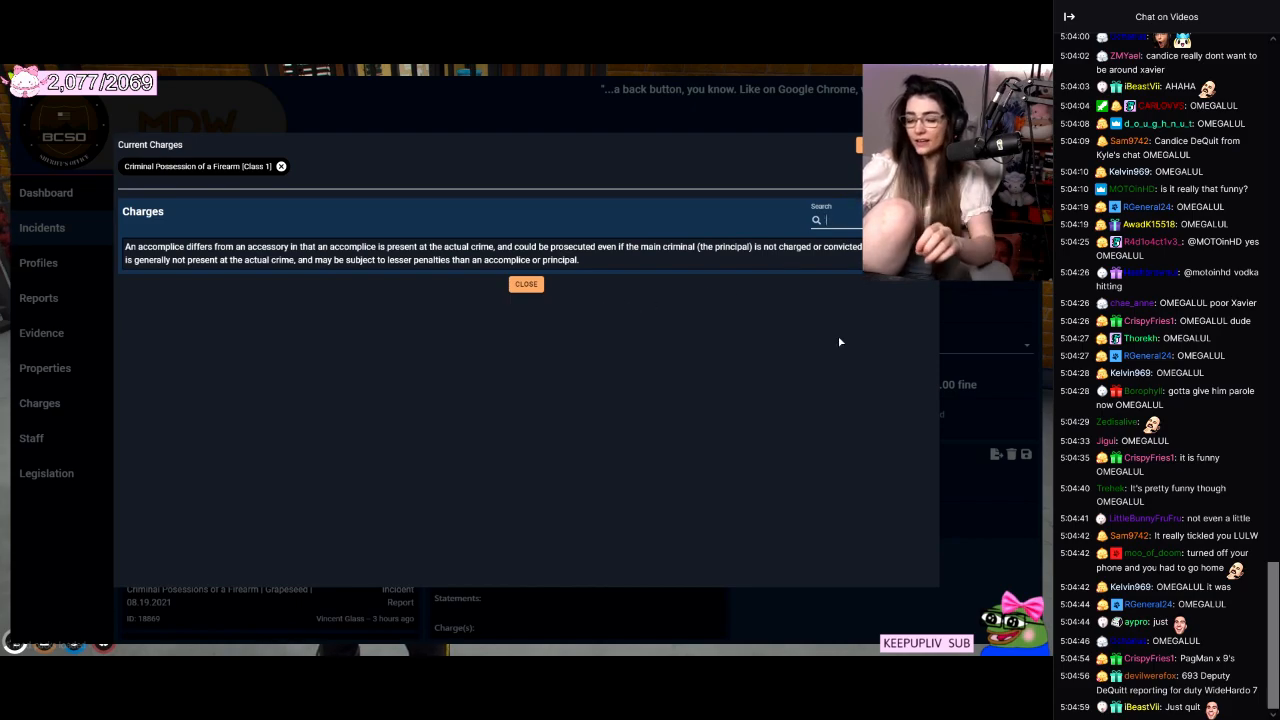
pyautogui.write('posse')
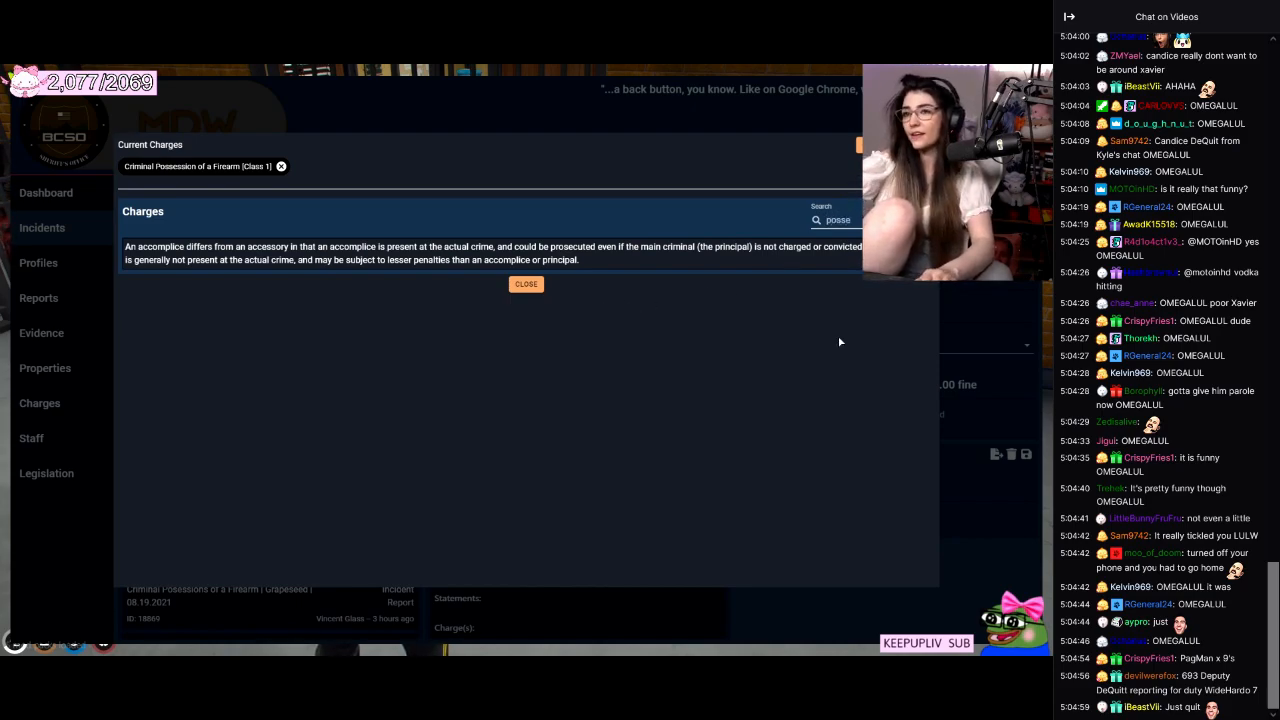
pyautogui.click(524, 284)
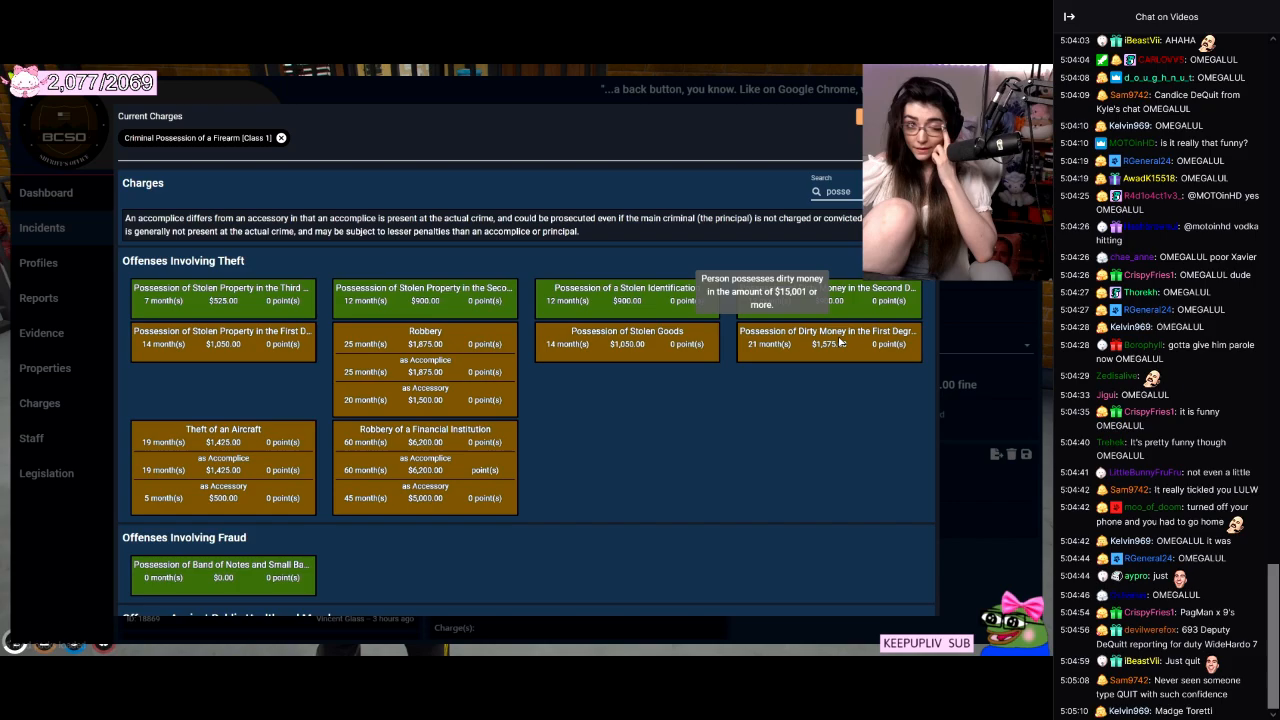
pyautogui.scroll(-3)
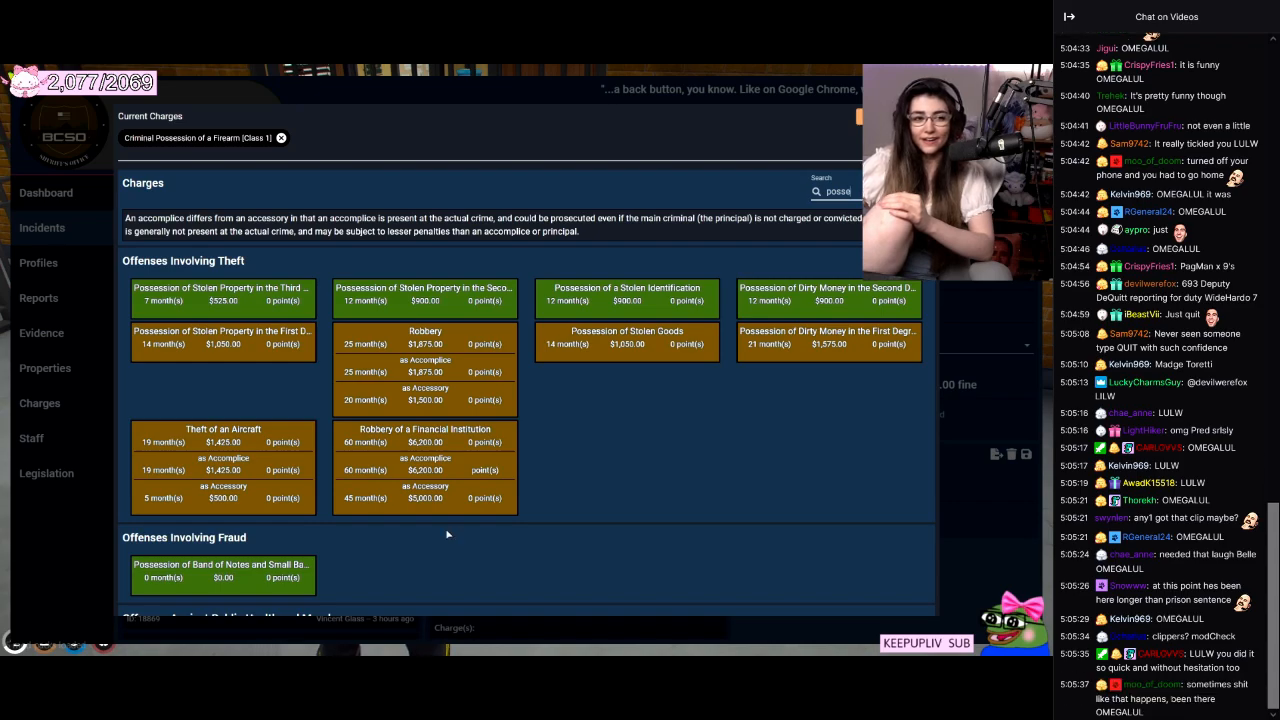
pyautogui.moveTo(204, 300)
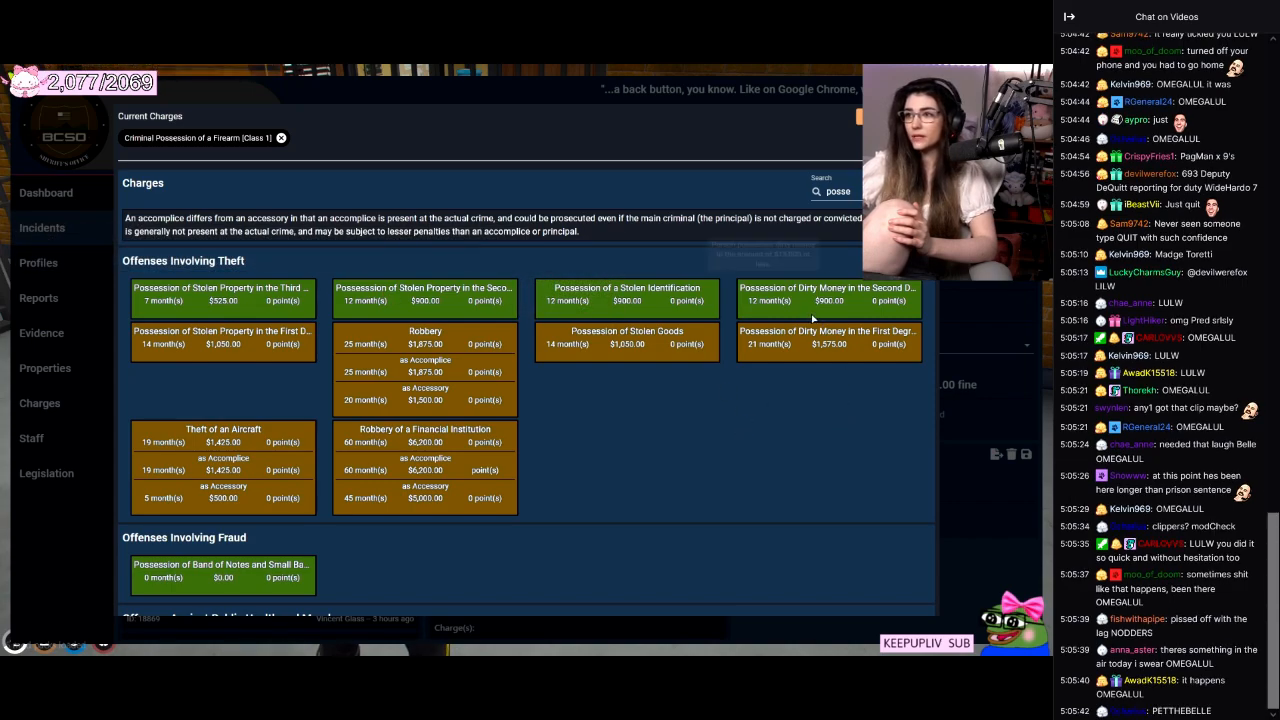
pyautogui.moveTo(800, 304)
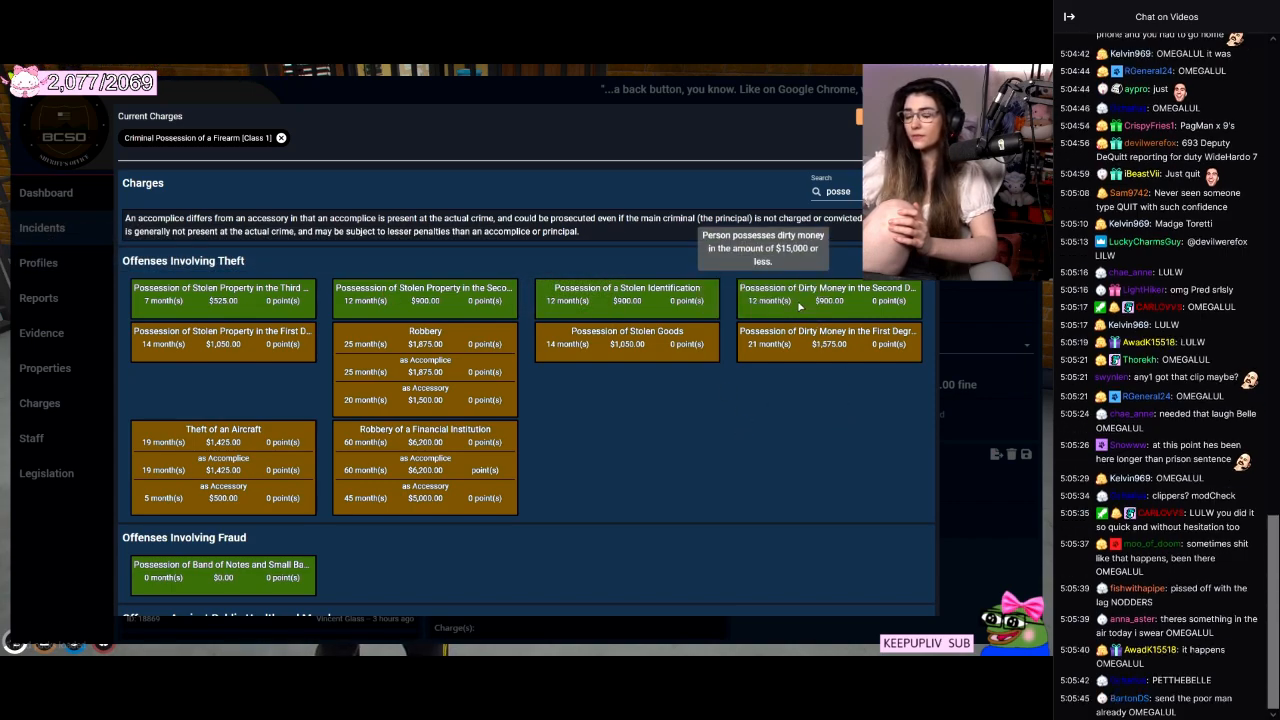
pyautogui.moveTo(772, 344)
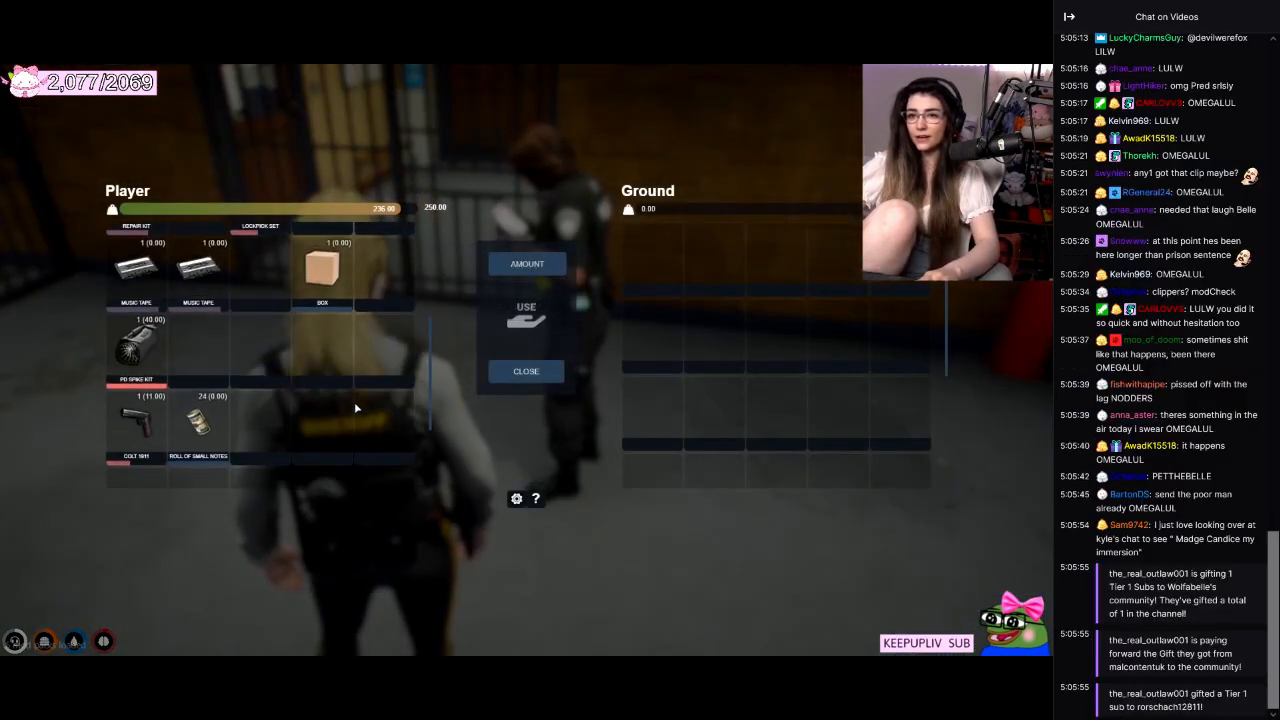
pyautogui.moveTo(198, 424)
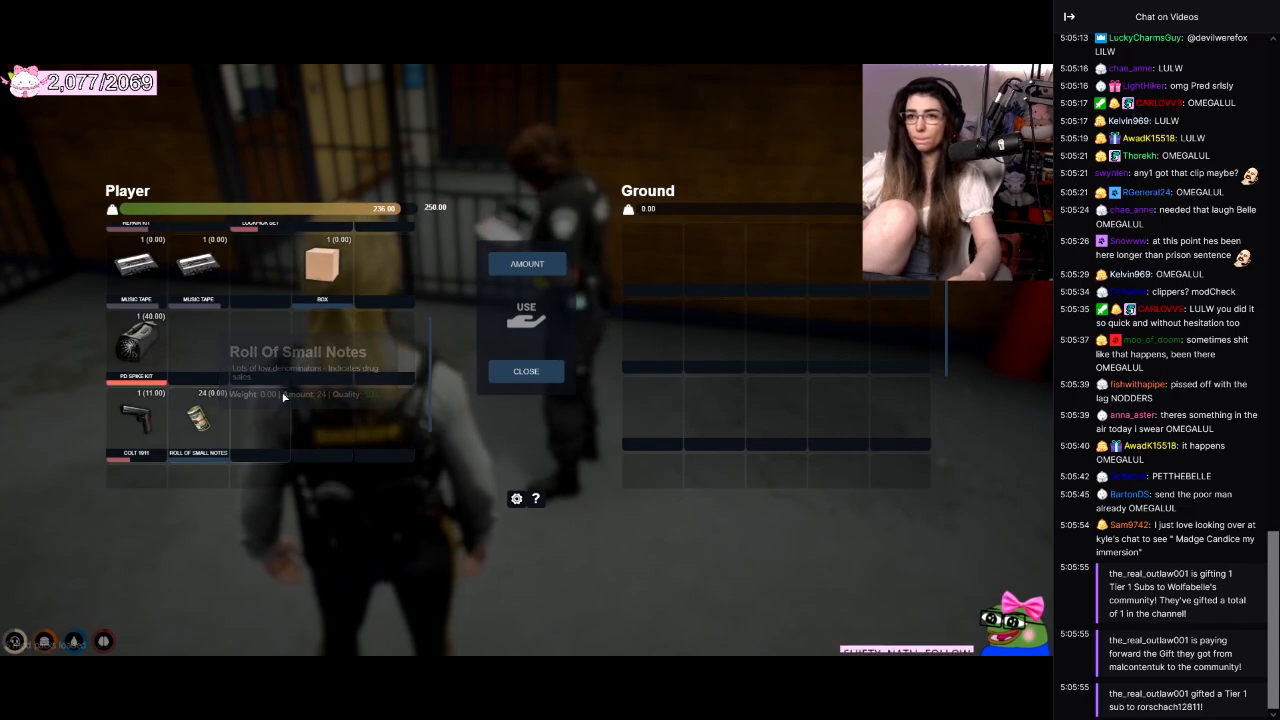
# Close the inventory showing the roll of small notes and return to the cell block.
pyautogui.click(528, 370)
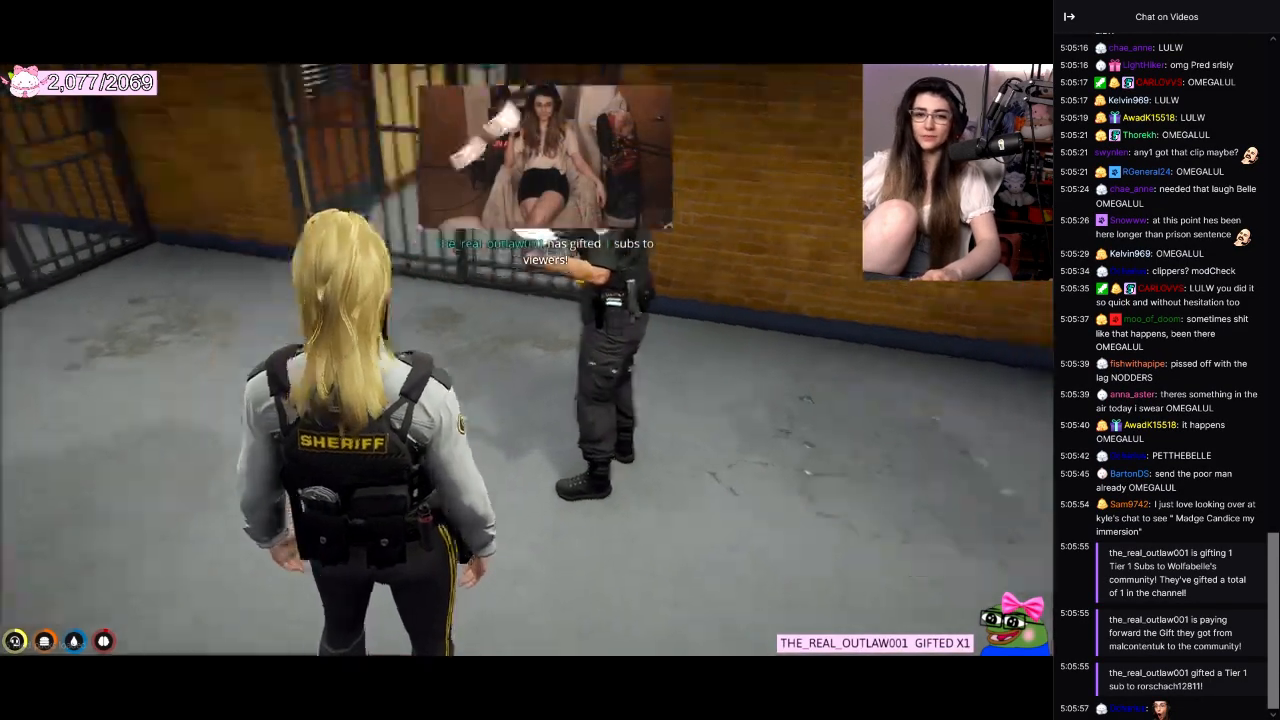